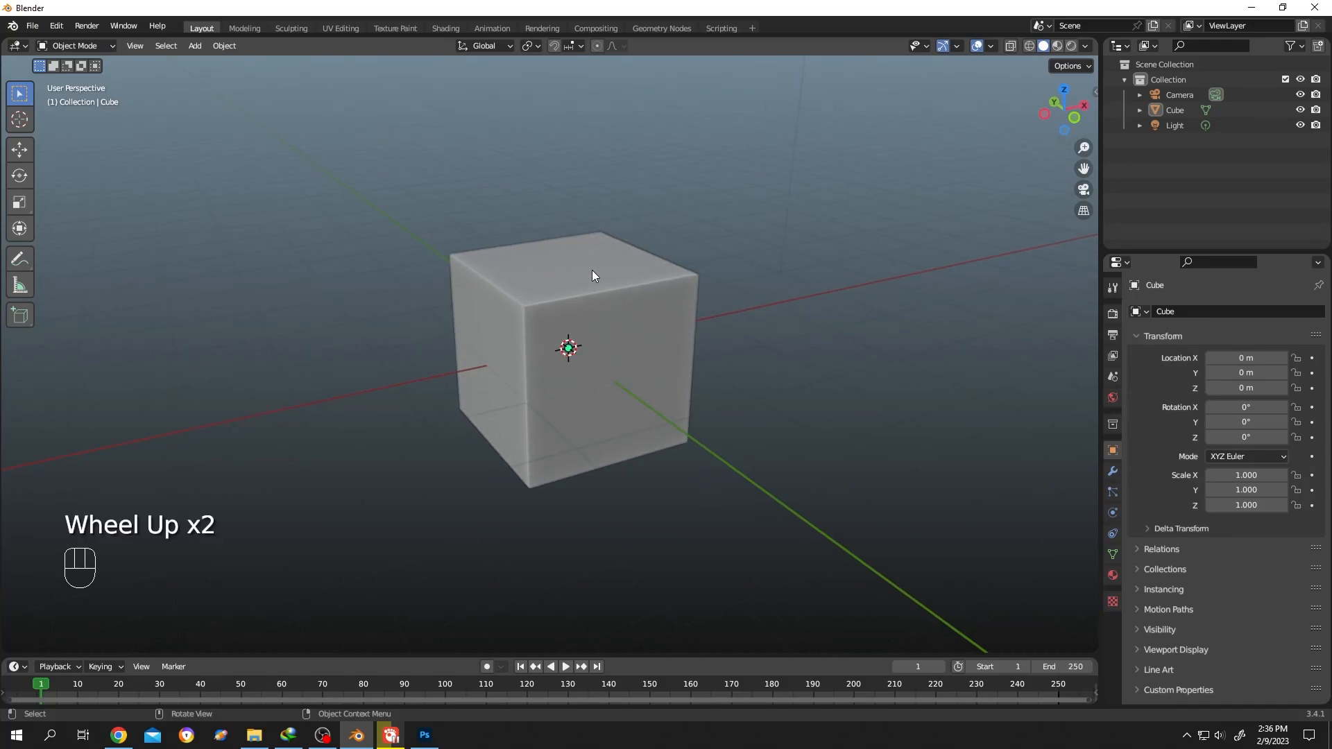
Enter Edit Mode on the default cube with all vertices selected.
key("Tab")
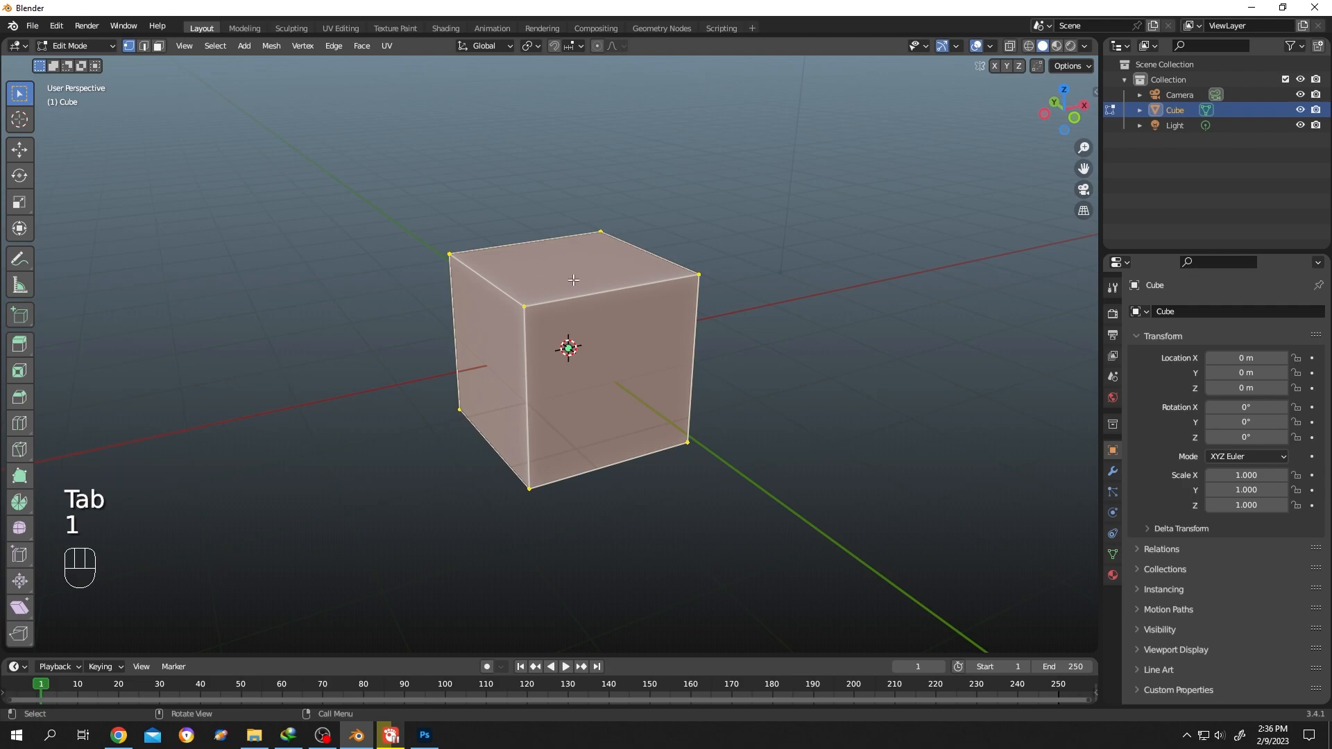
Select the cube's top front corner vertex and rip it inward, opening a gap.
left_click(619, 308)
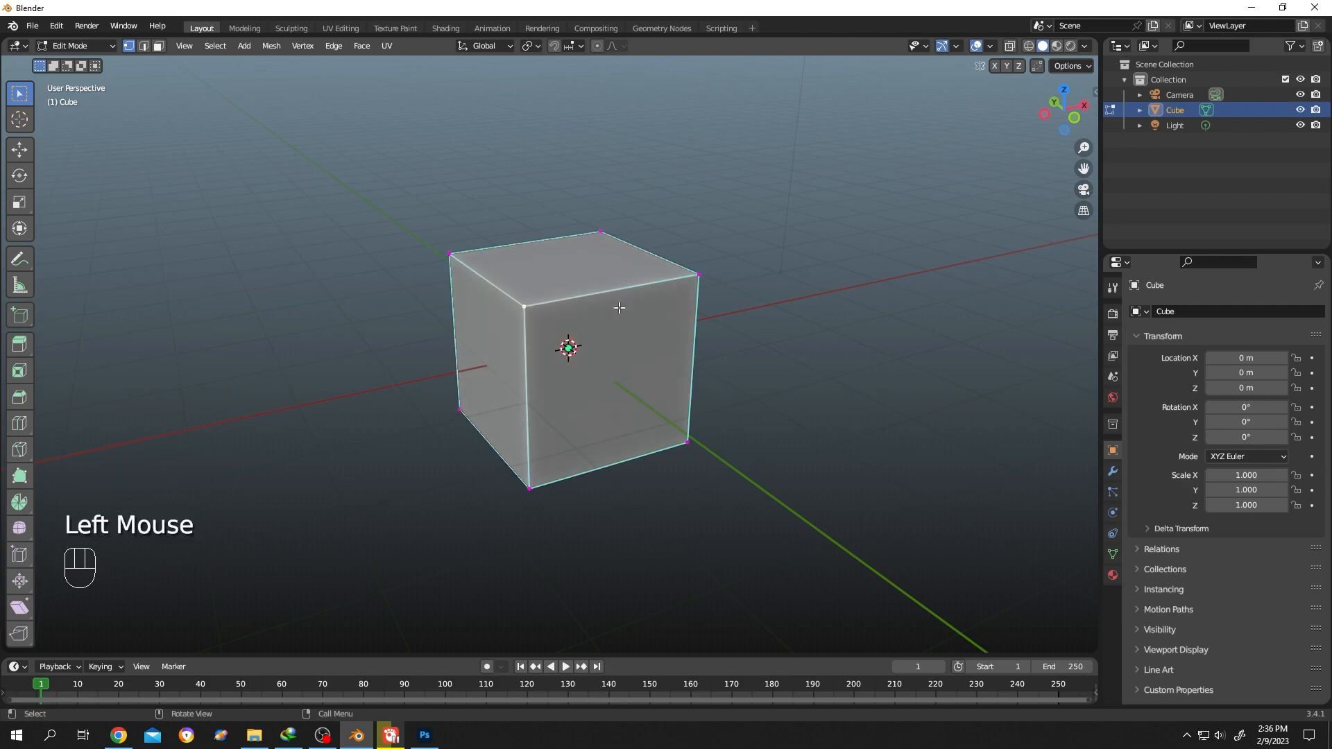
mouse_move(624, 308)
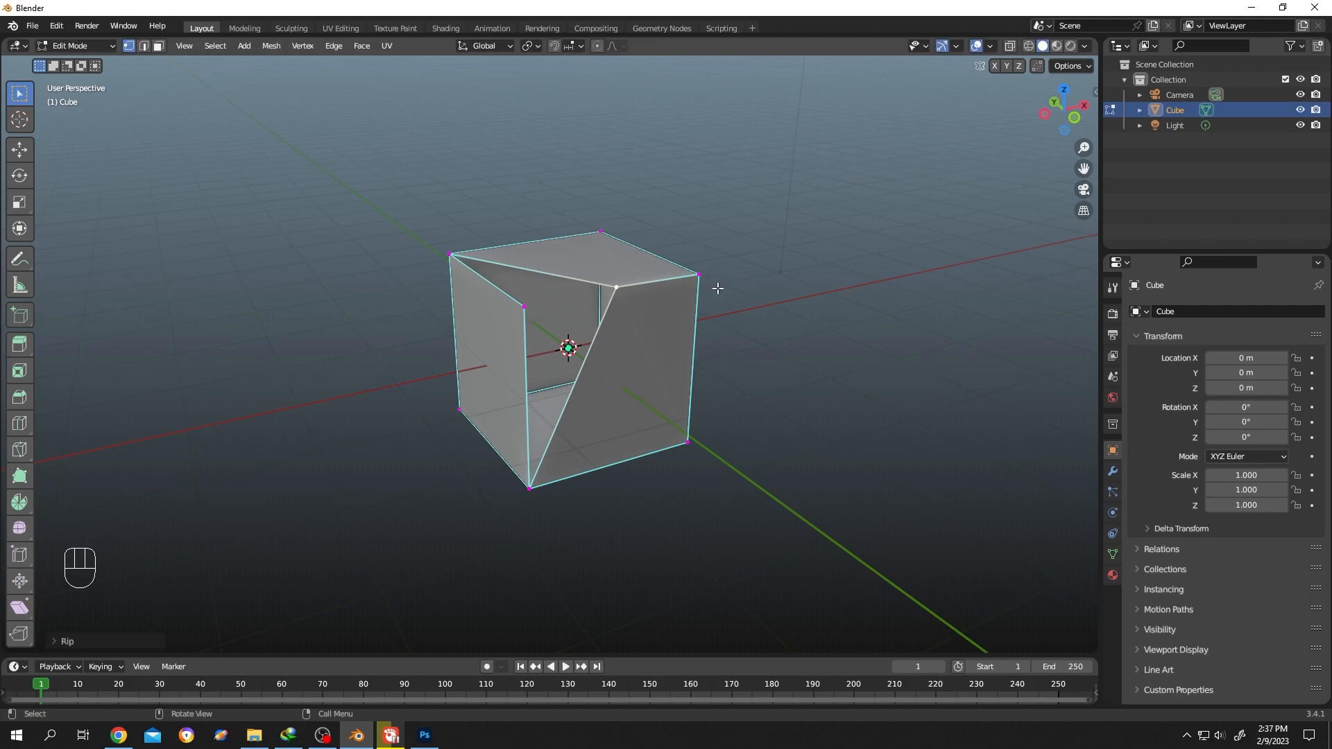
mouse_move(505, 271)
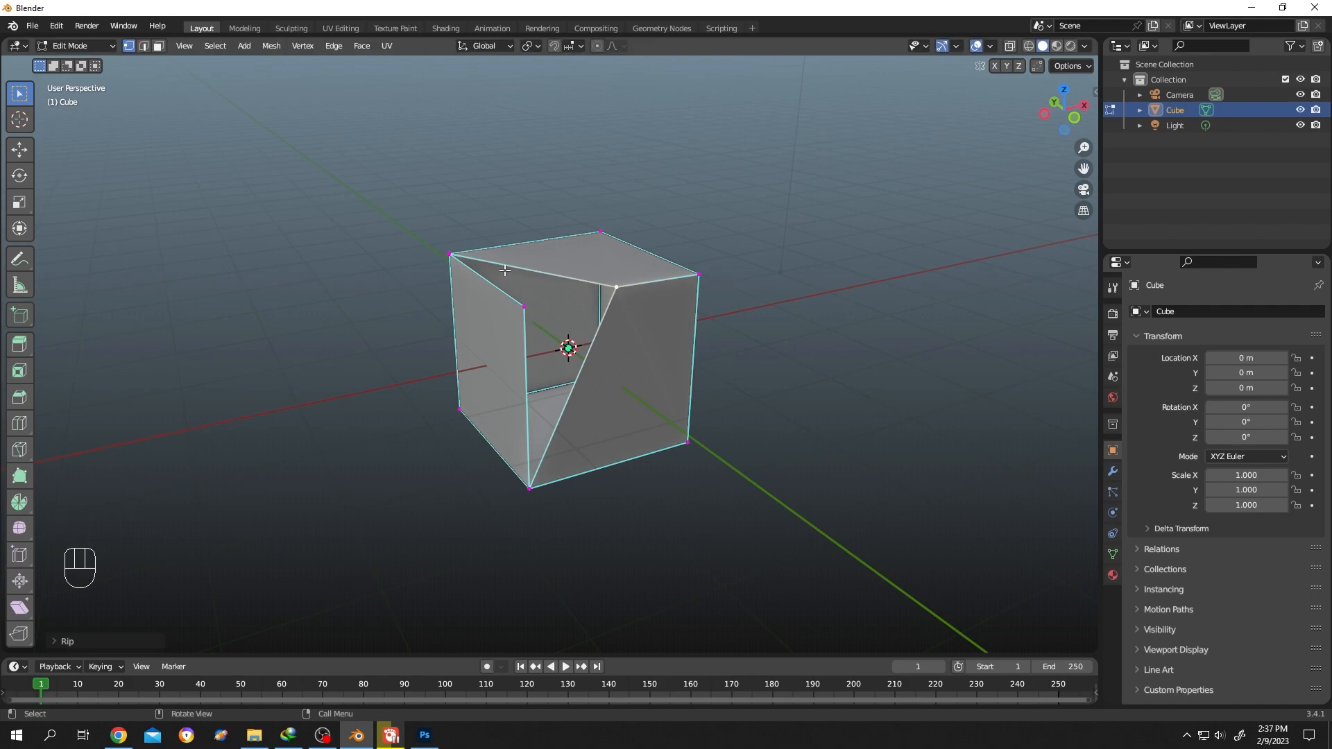
left_click(621, 319)
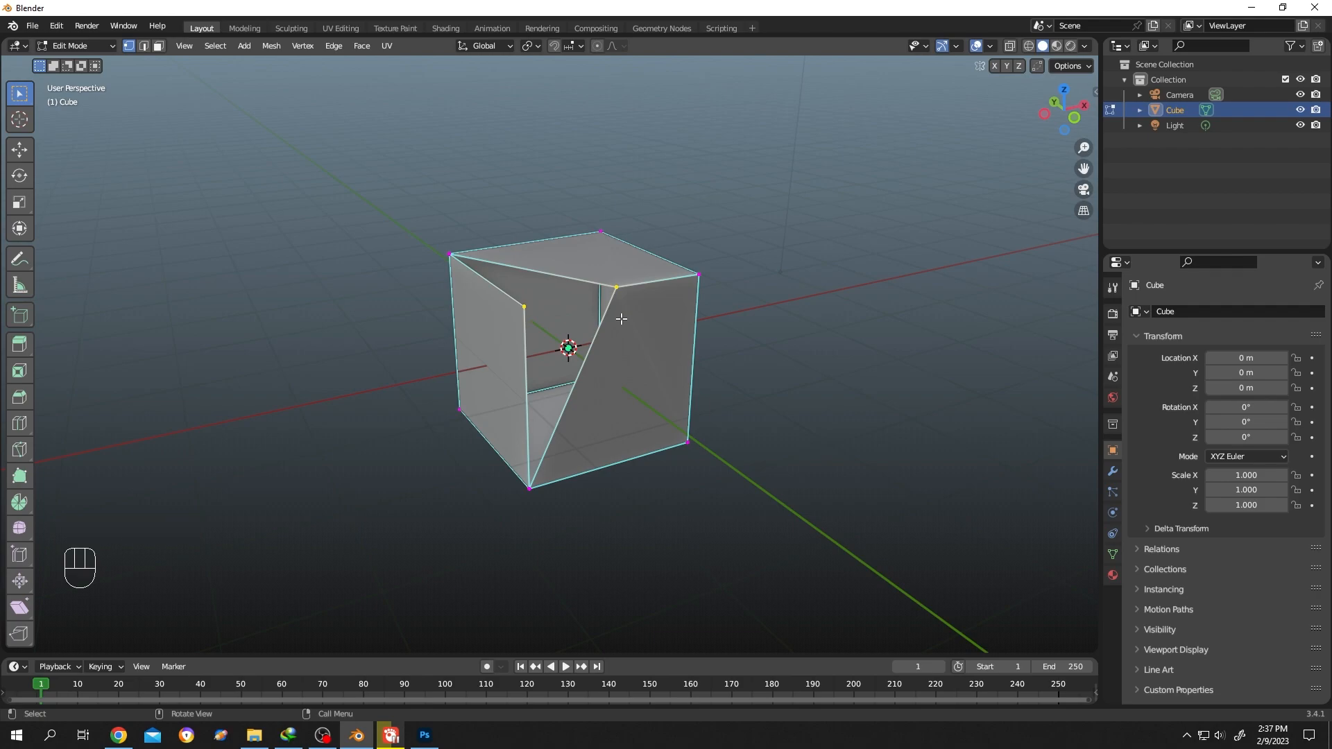
Undo the rip to restore the closed cube, then start ripping the top front corner vertex.
key("ctrl")
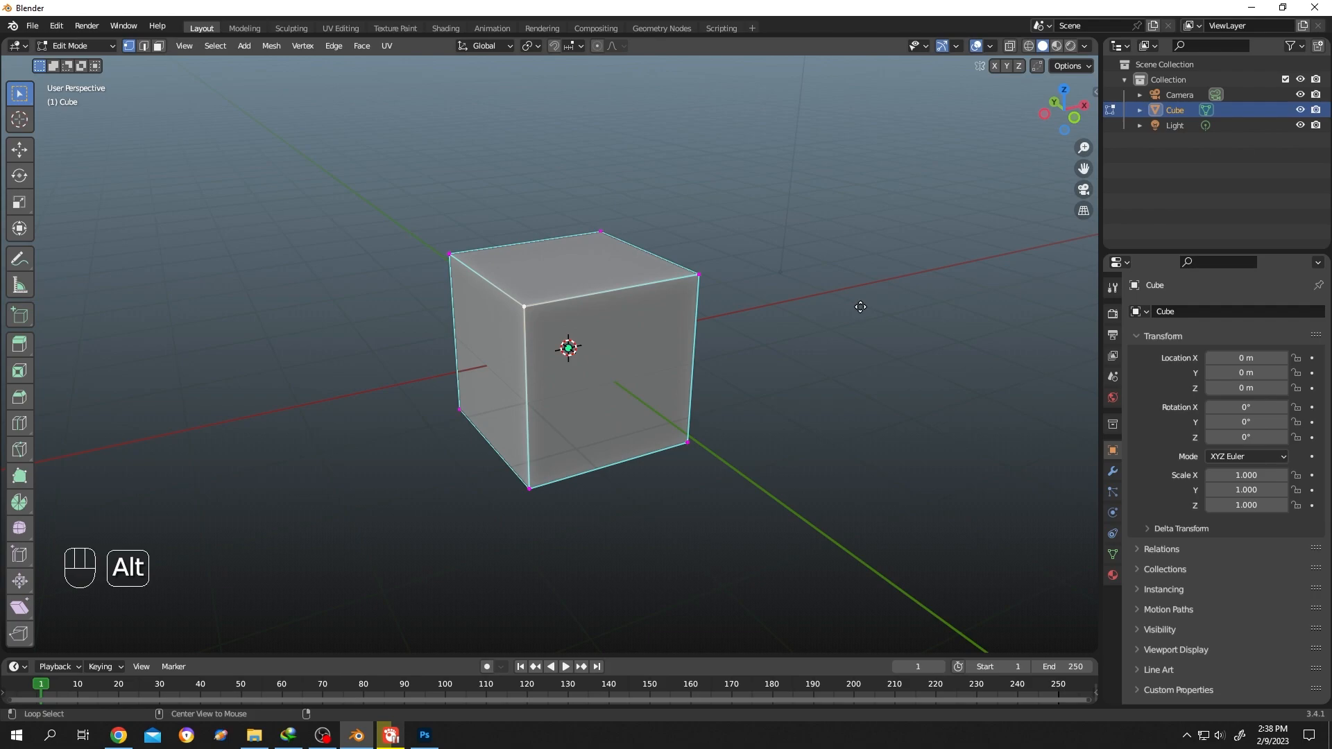
key("alt+v")
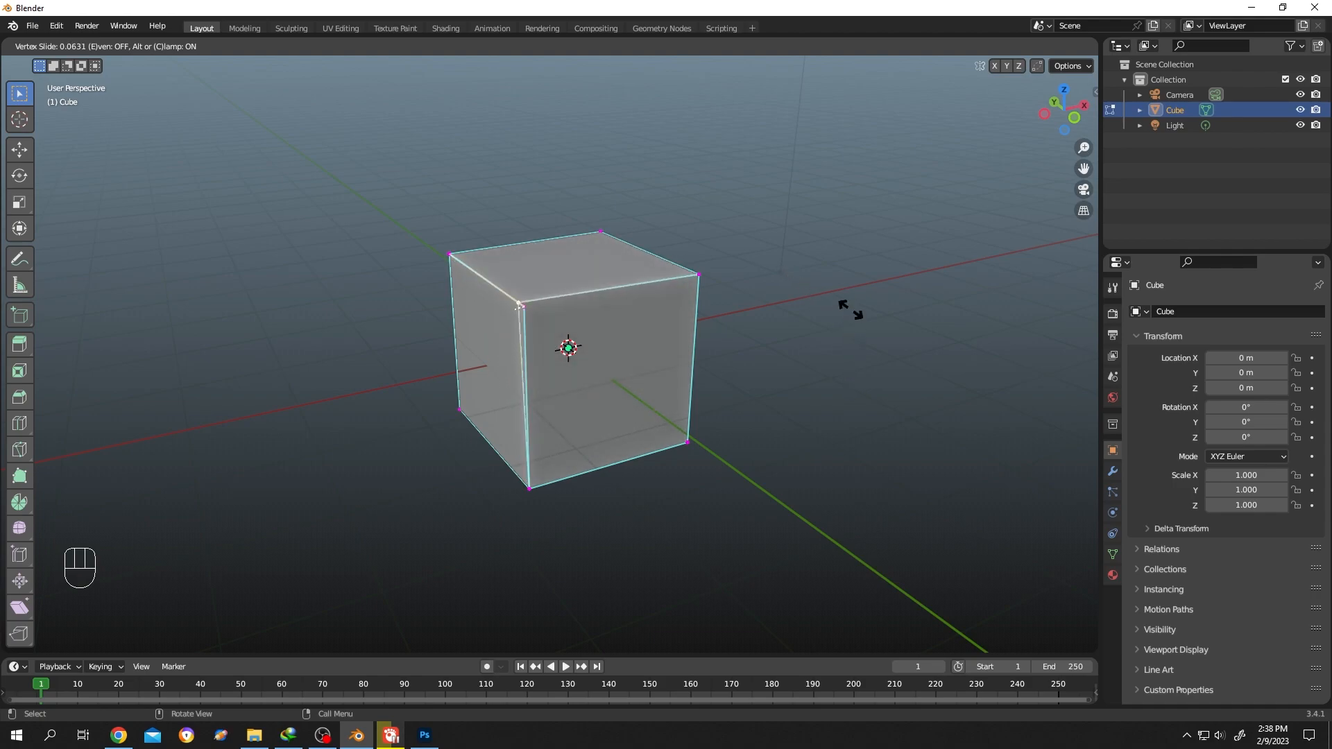
mouse_move(940, 342)
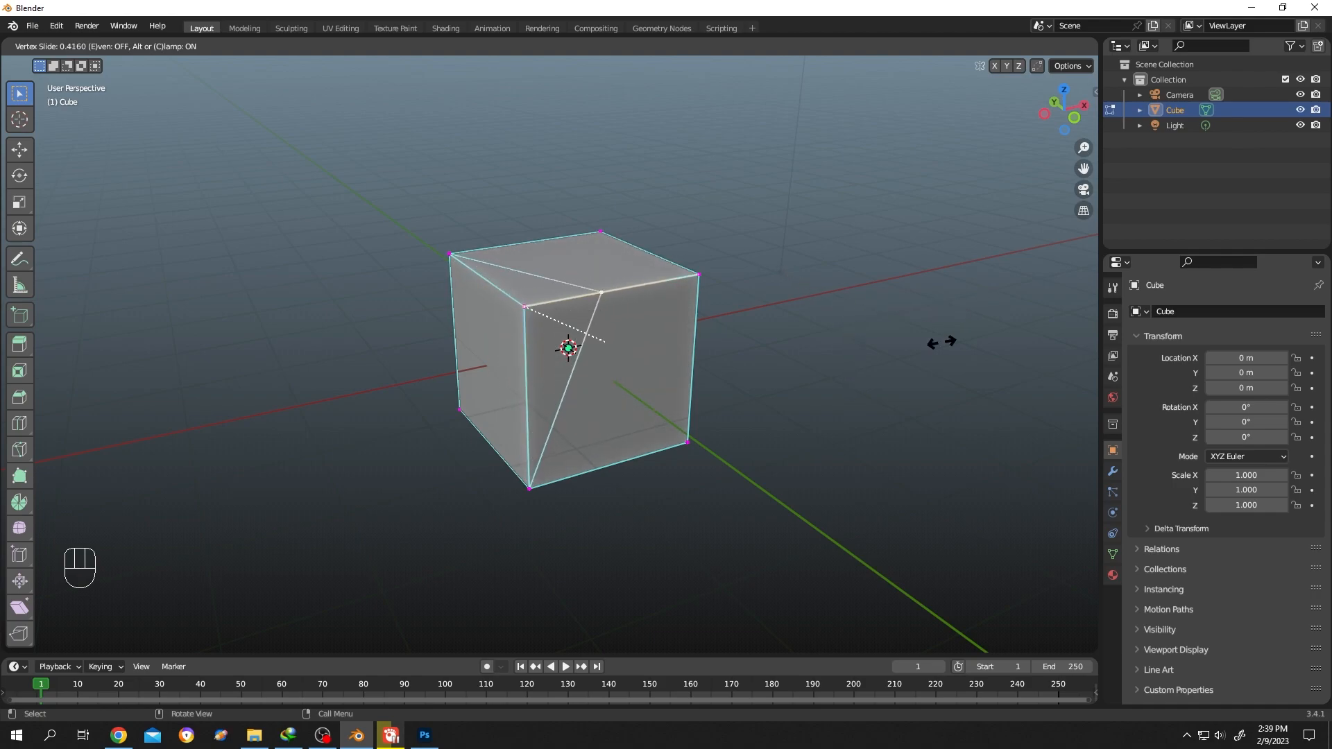
mouse_move(964, 337)
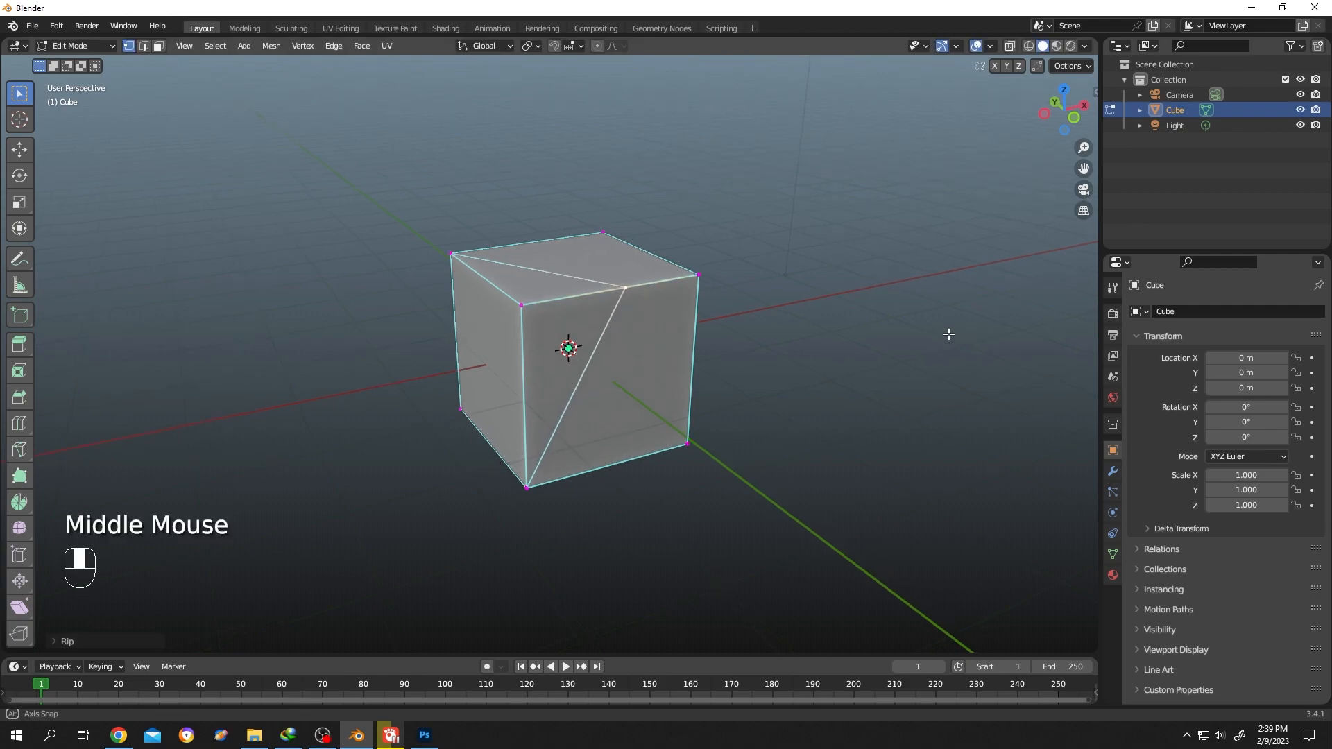
Orbit the view to face the ripped, slid-vertex cube head-on.
left_click_drag(947, 334, 914, 333)
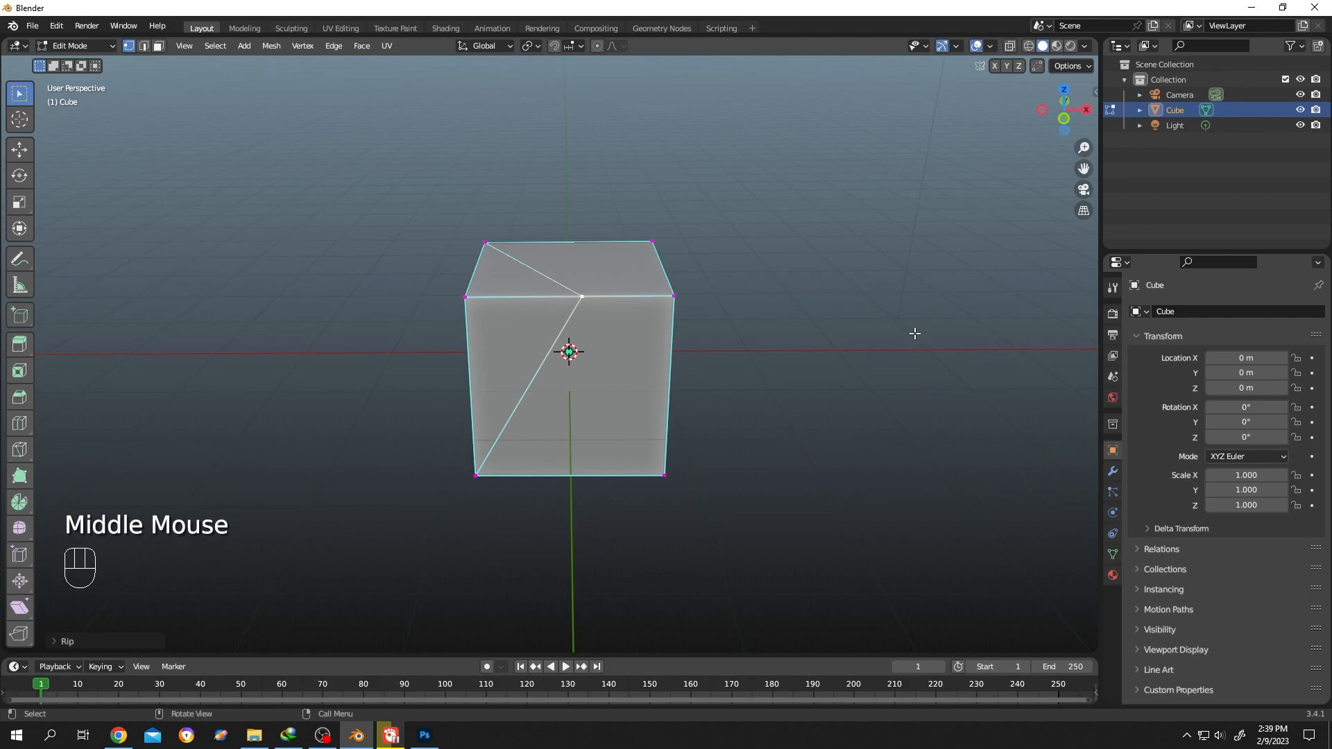